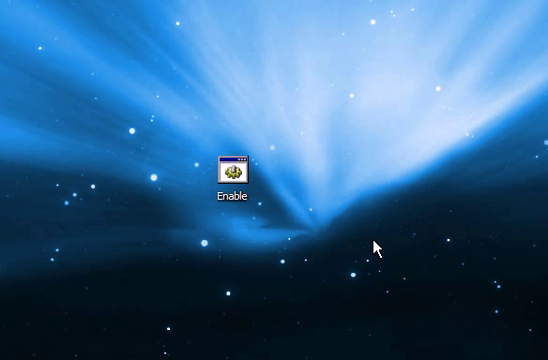
mouse_move(378, 249)
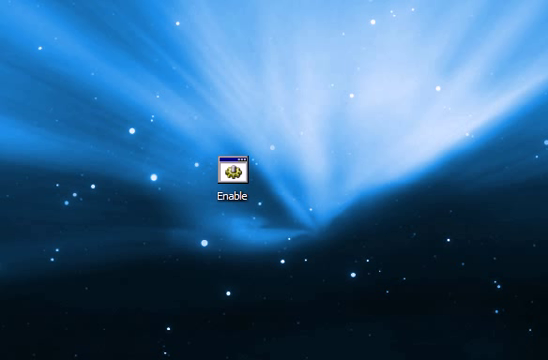